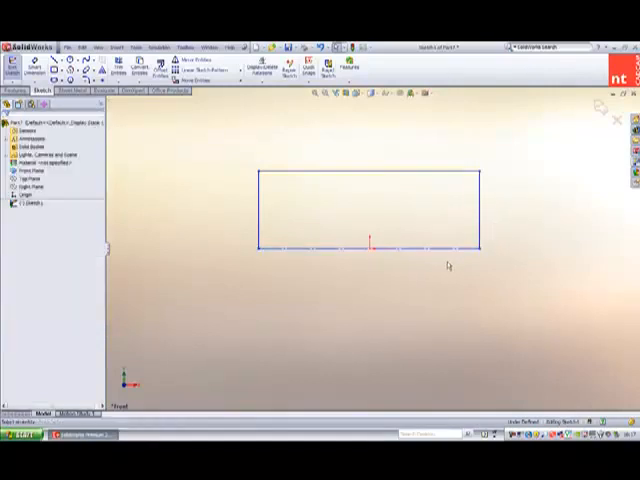
# Step: Add Smart Dimensions to the rectangle sketch's width and height
pyautogui.click(368, 247)
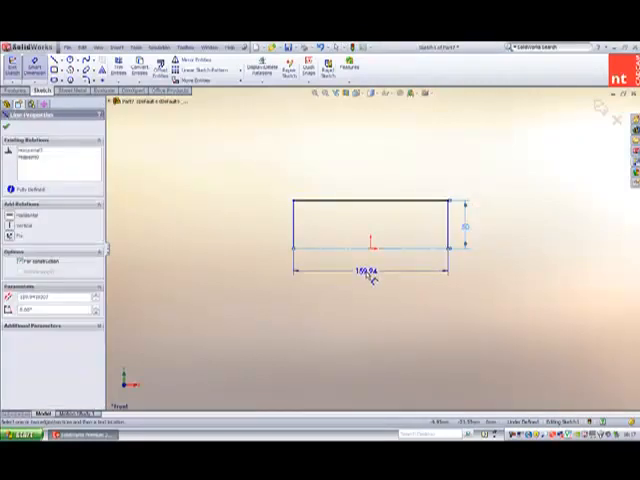
pyautogui.click(366, 272)
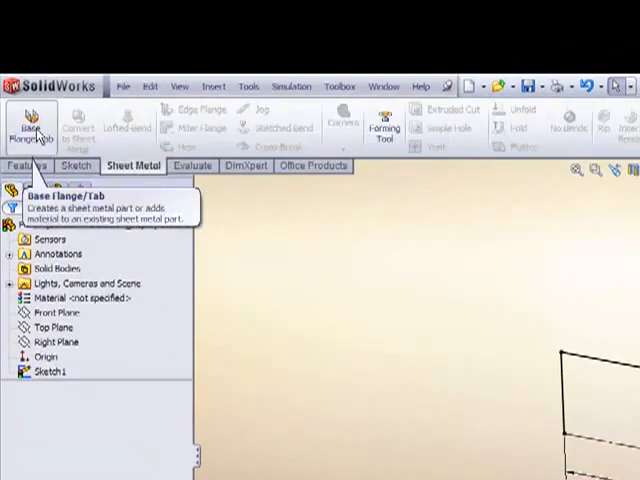
# Step: Build a base flange from Sketch1 using a steel gauge thickness and a dropdown bend radius
pyautogui.click(31, 122)
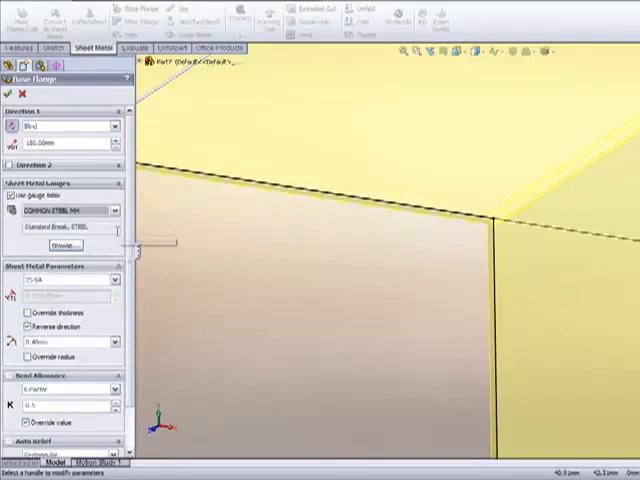
pyautogui.click(112, 279)
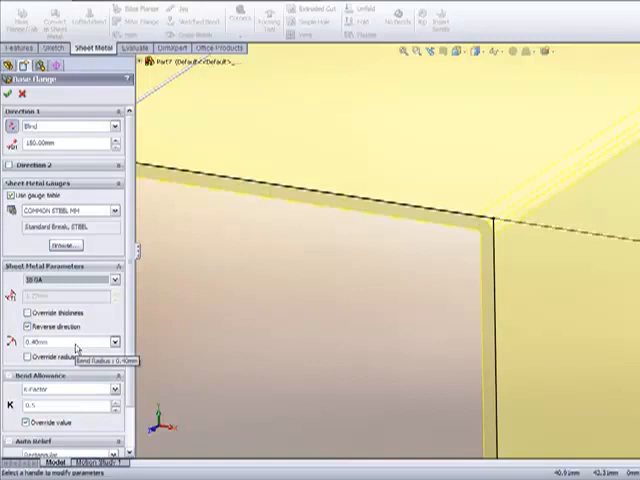
pyautogui.click(113, 342)
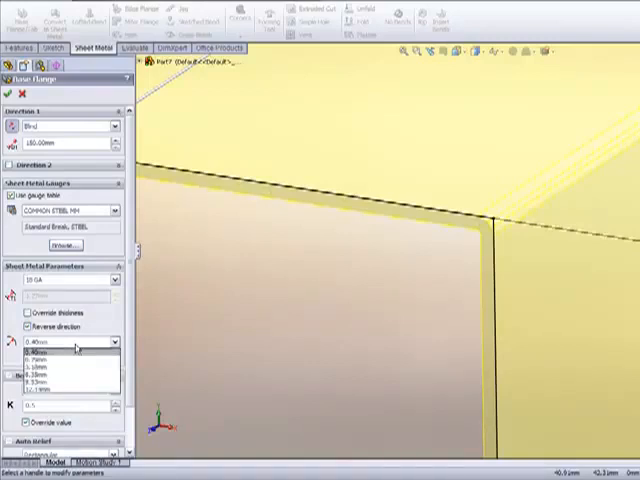
pyautogui.click(75, 347)
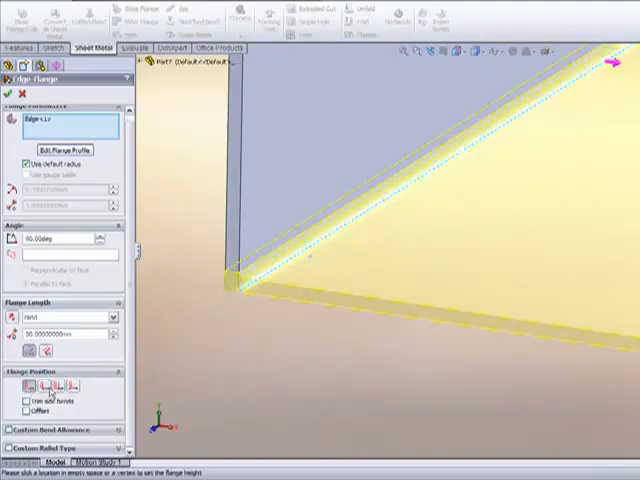
# Step: Choose the edge flange's position option relative to the long edge
pyautogui.click(30, 390)
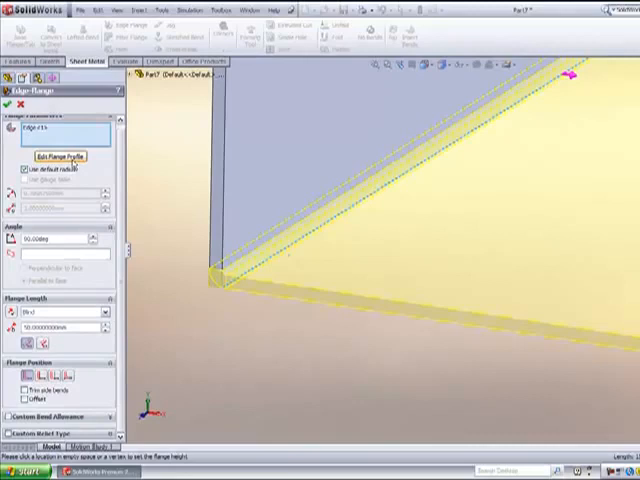
pyautogui.click(62, 156)
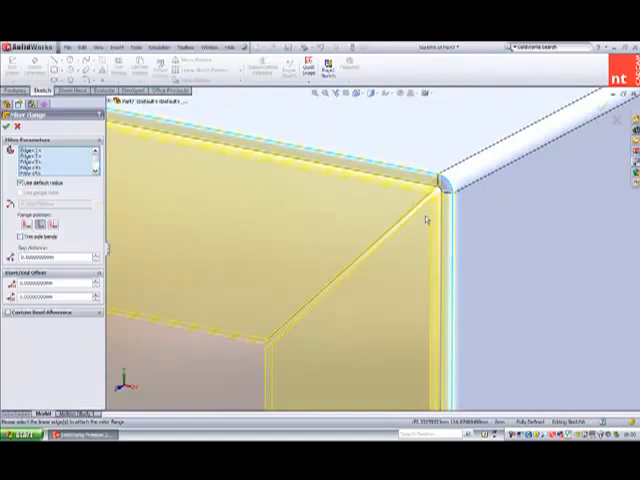
pyautogui.moveTo(424, 218)
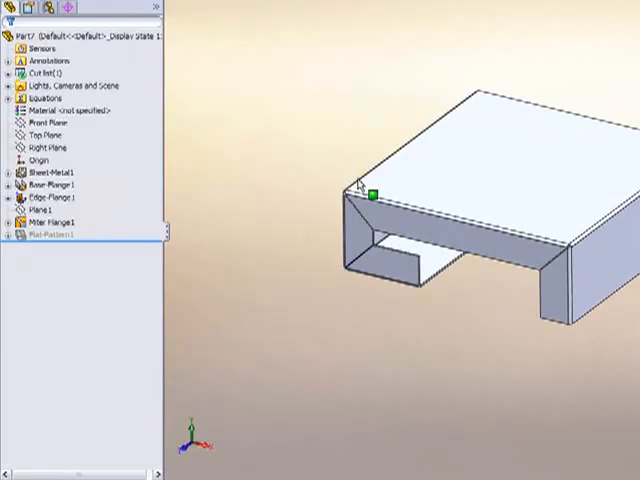
pyautogui.click(50, 233)
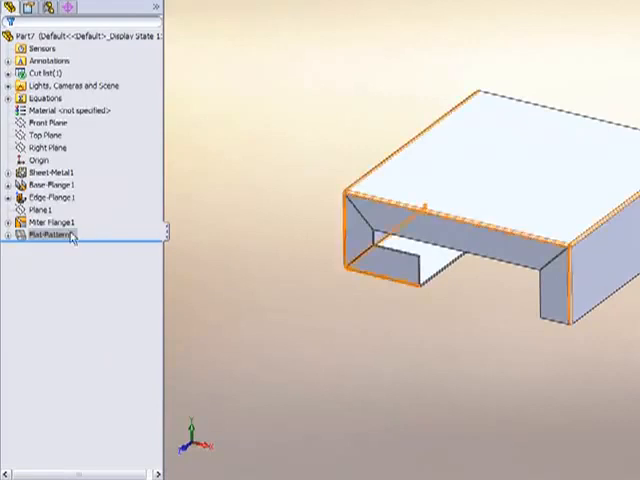
pyautogui.rightClick(50, 234)
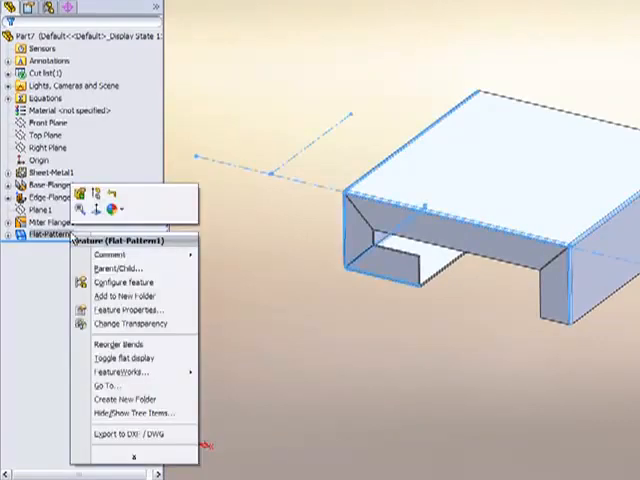
pyautogui.moveTo(125, 437)
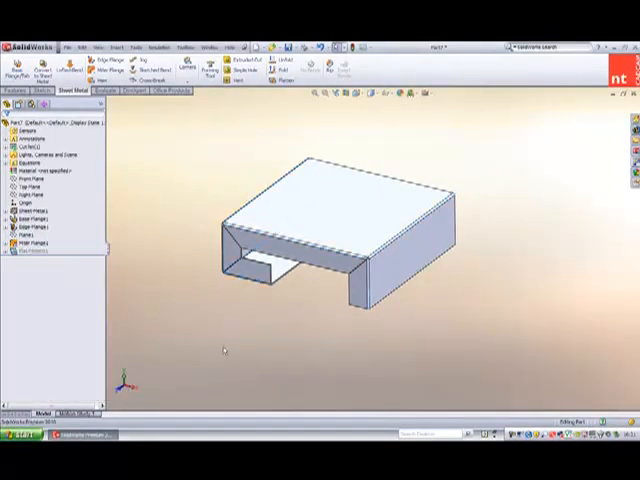
# Step: Make a drawing from the part, saving the part and choosing a sheet template
pyautogui.click(264, 56)
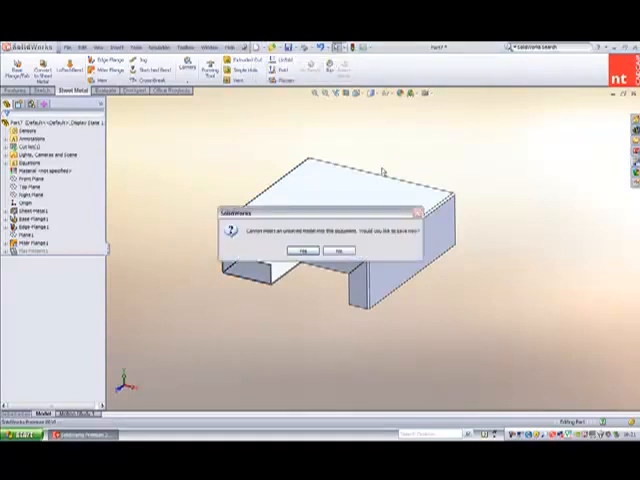
pyautogui.click(310, 248)
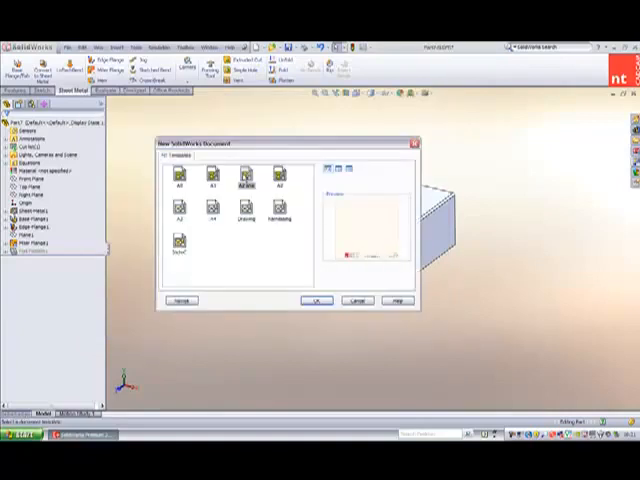
pyautogui.click(318, 300)
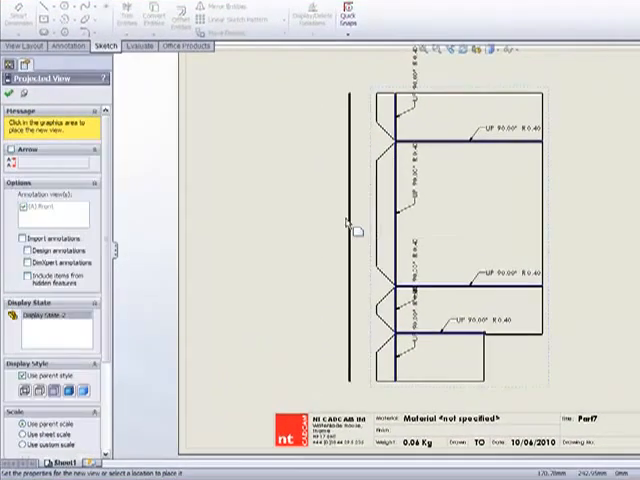
# Step: Place only the flat pattern view and rotate it 90 degrees
pyautogui.click(370, 240)
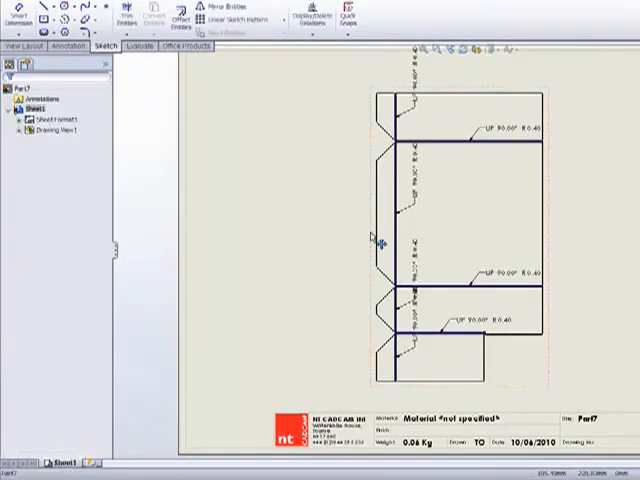
pyautogui.click(375, 235)
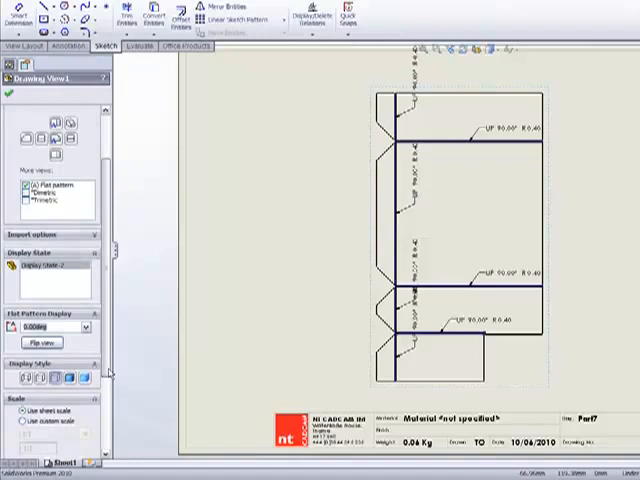
pyautogui.click(80, 327)
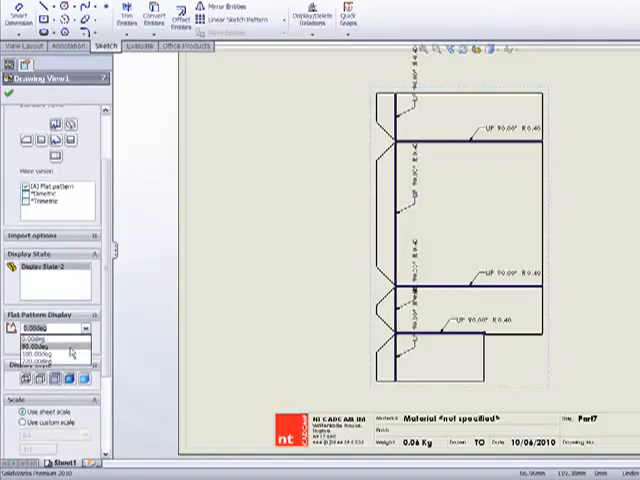
pyautogui.click(47, 328)
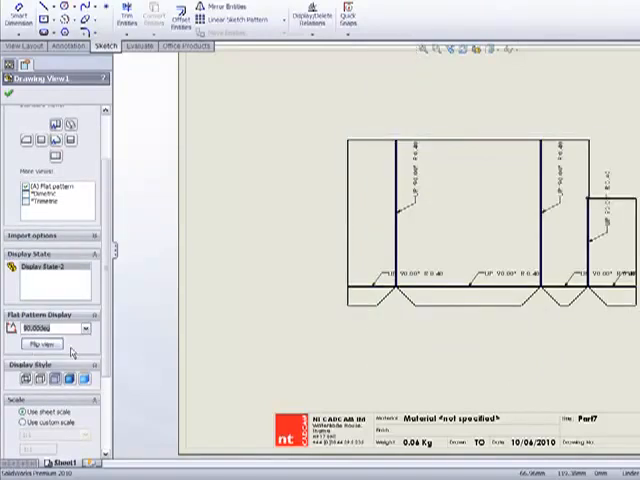